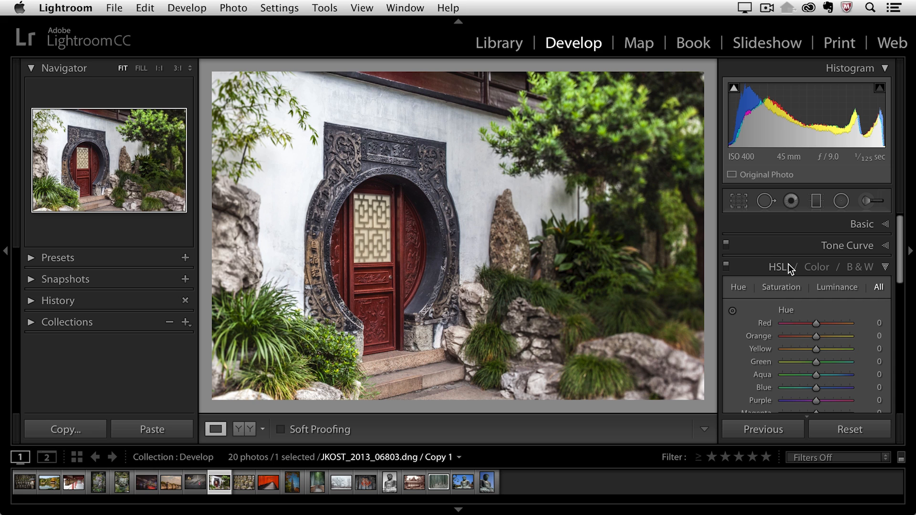
Set every colour's saturation to -100 in the HSL panel, turning the photo grey.
left_click(780, 287)
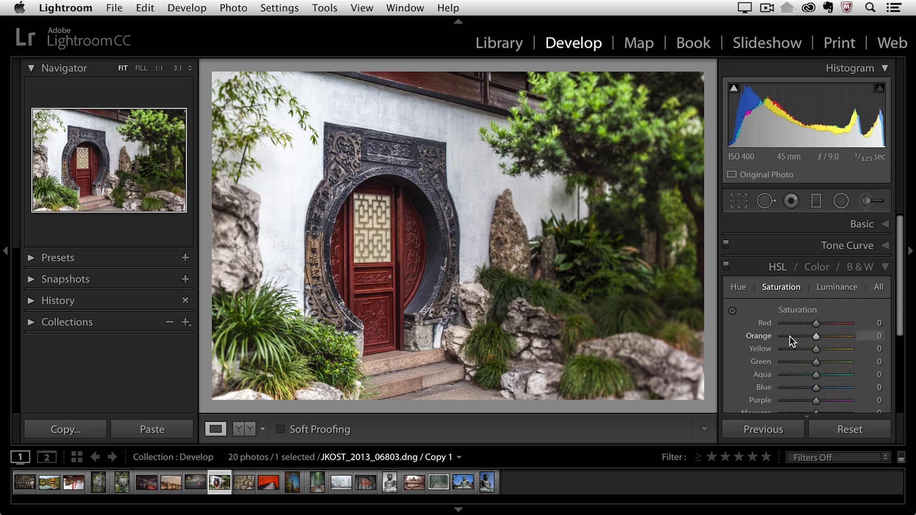
left_click_drag(817, 336, 781, 336)
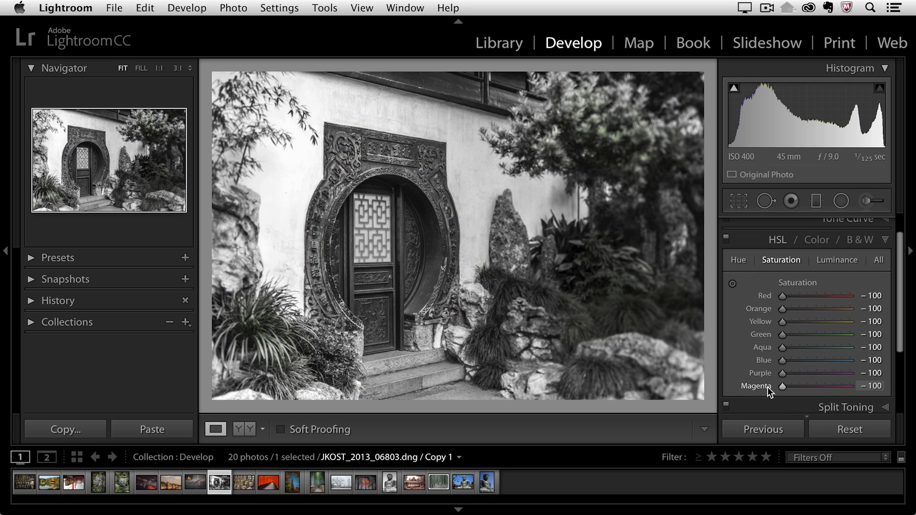
mouse_move(814, 359)
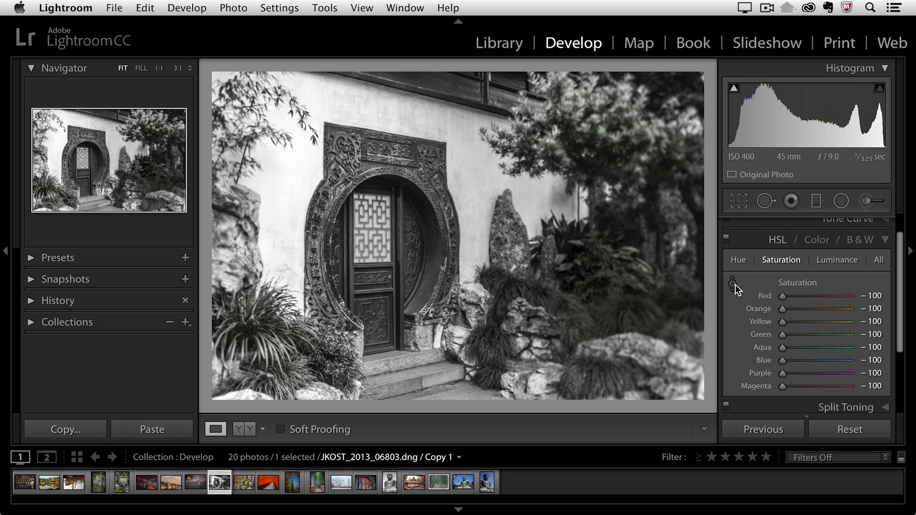
With the targeted adjustment tool, raise Red to -5 and Orange to -30 on the door.
left_click(732, 283)
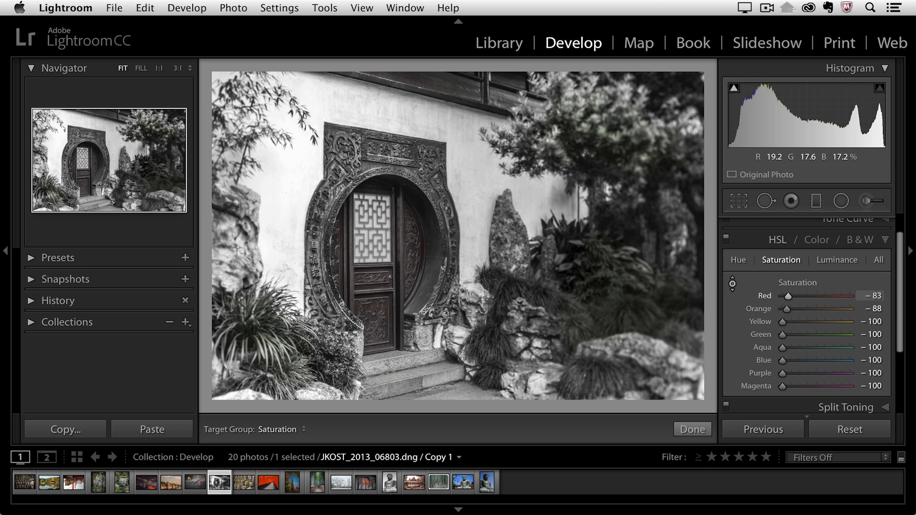
left_click_drag(805, 296, 830, 296)
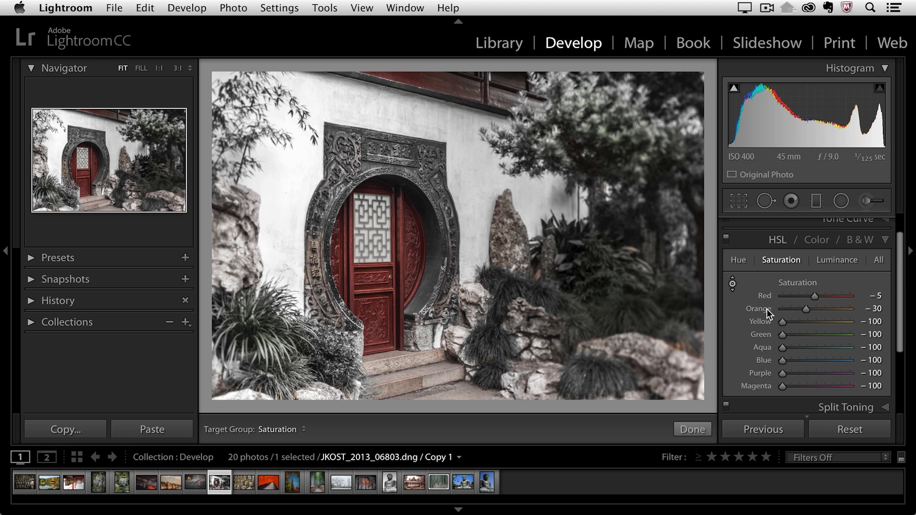
mouse_move(728, 320)
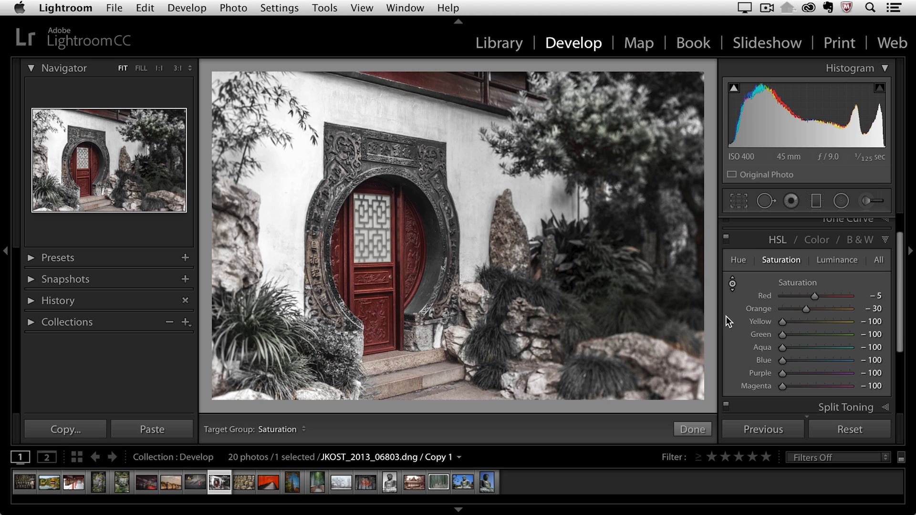
mouse_move(384, 284)
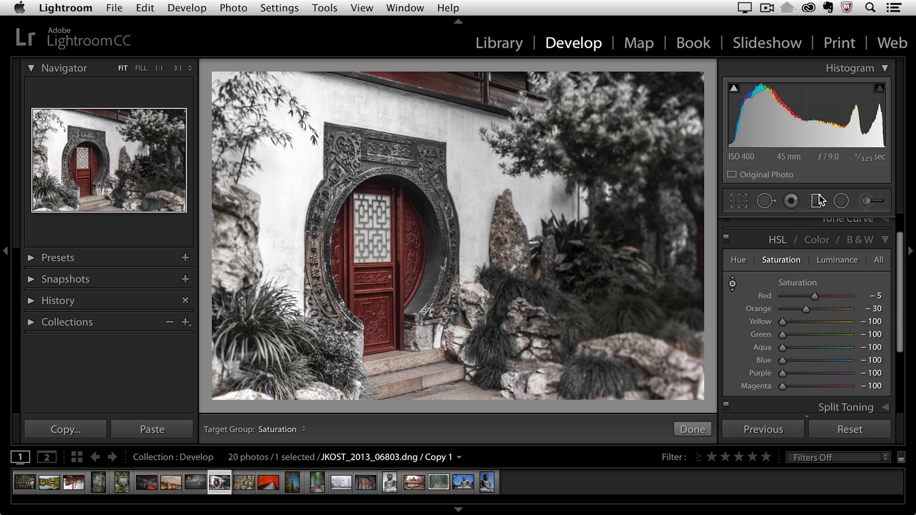
Start an Adjustment Brush with neutral settings and saturation at -100.
left_click(866, 201)
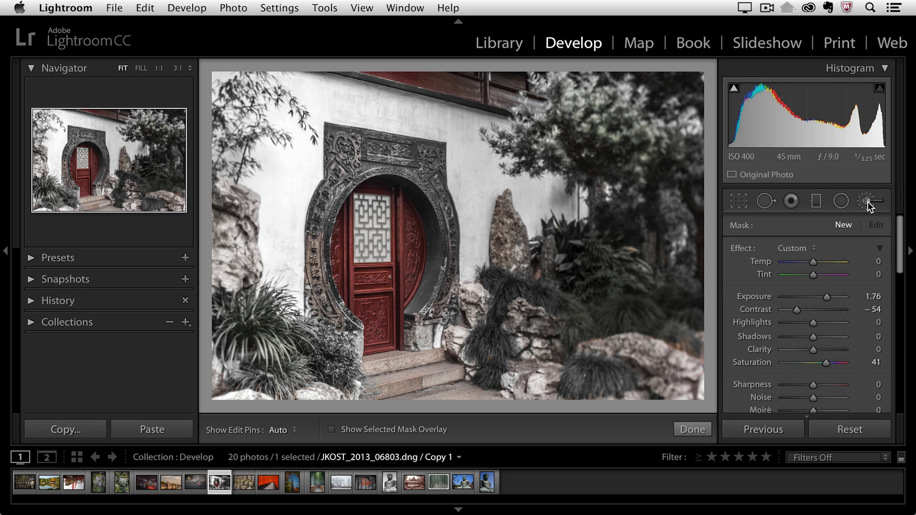
mouse_move(867, 203)
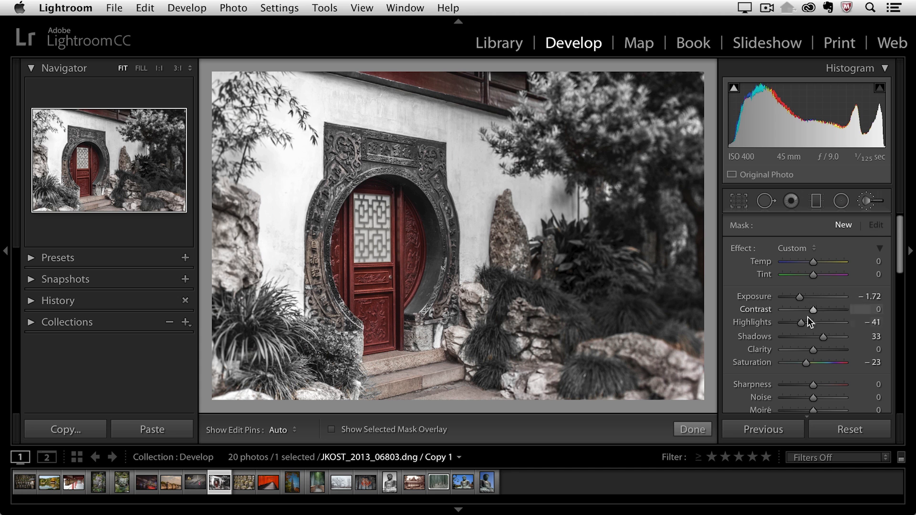
mouse_move(814, 350)
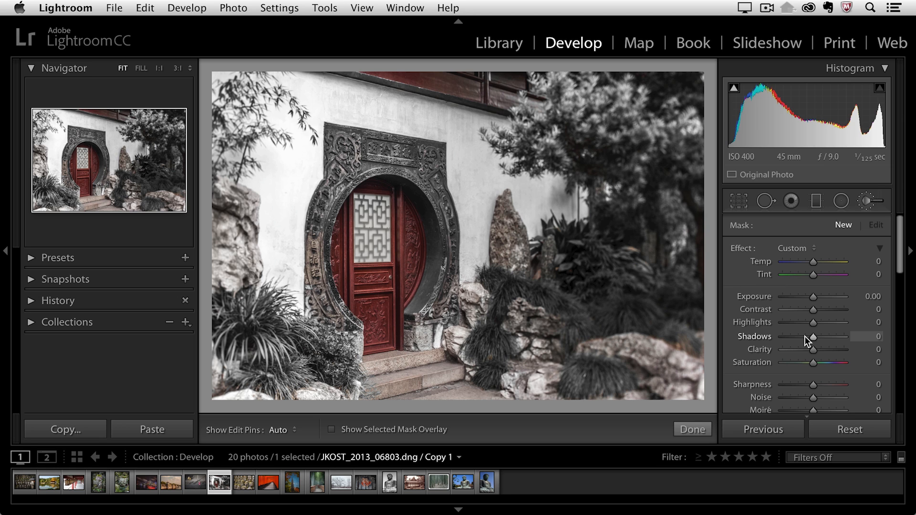
left_click_drag(811, 363, 805, 363)
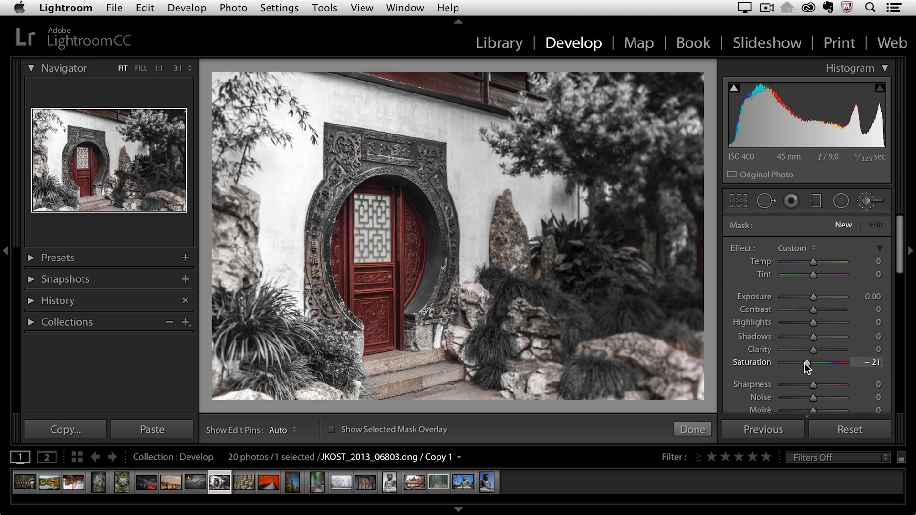
left_click_drag(806, 363, 782, 362)
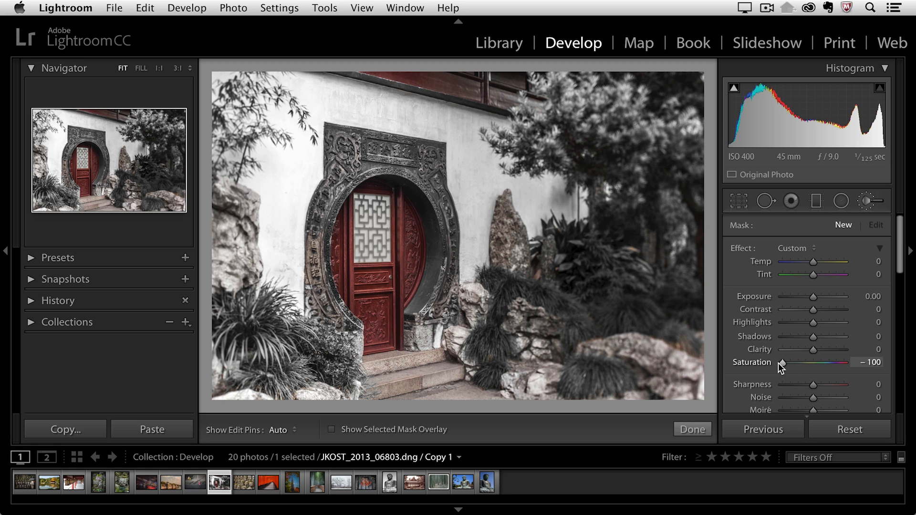
mouse_move(801, 305)
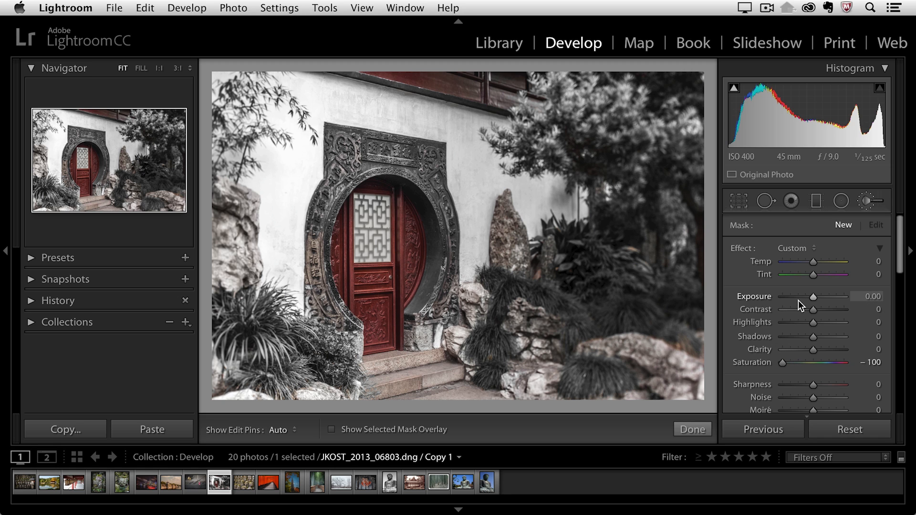
Configure the brush tip with size 15, feather 99 and flow 60.
scroll("down", 3)
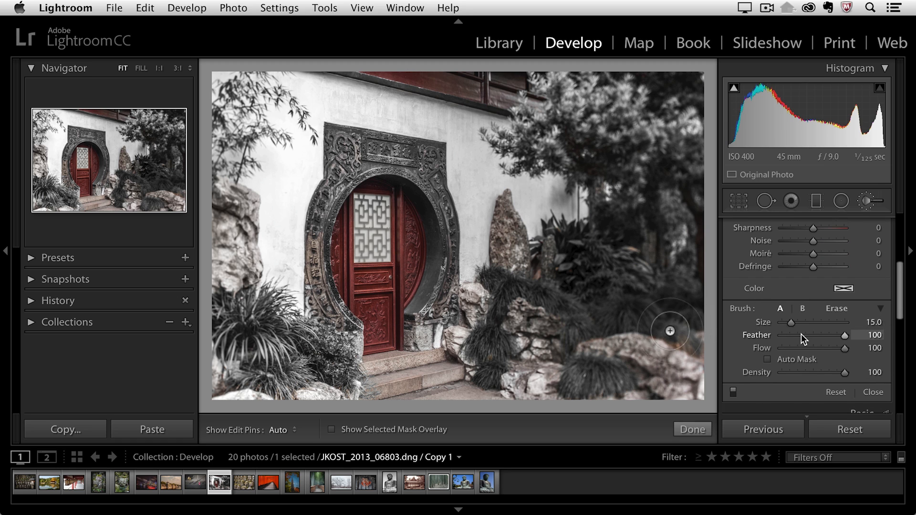
left_click_drag(846, 335, 828, 335)
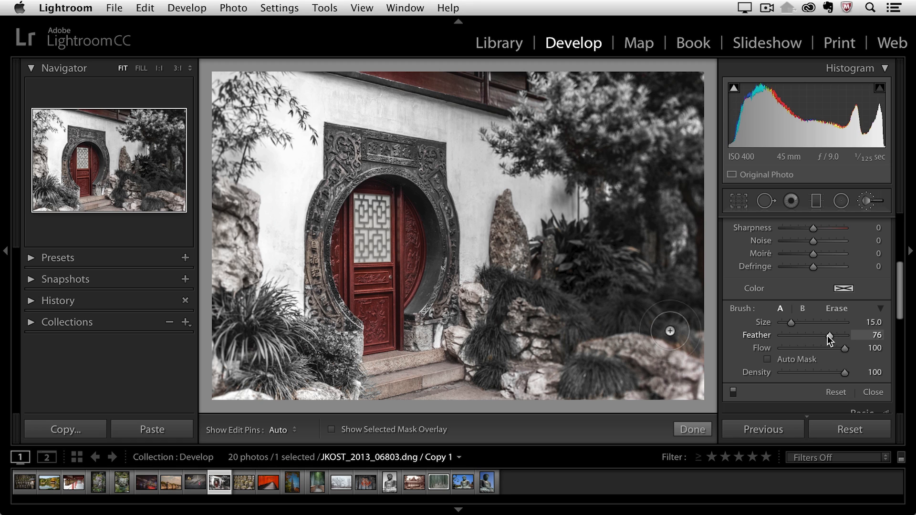
left_click_drag(829, 335, 807, 335)
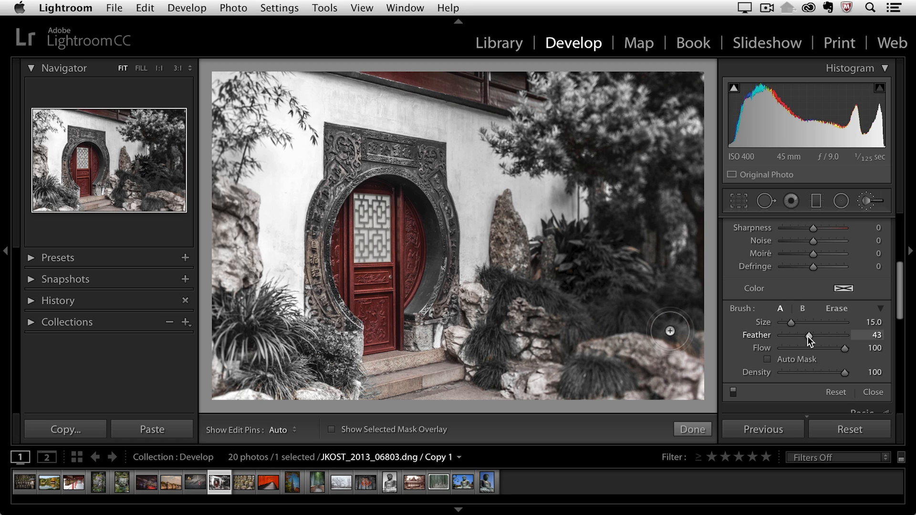
left_click_drag(809, 335, 855, 335)
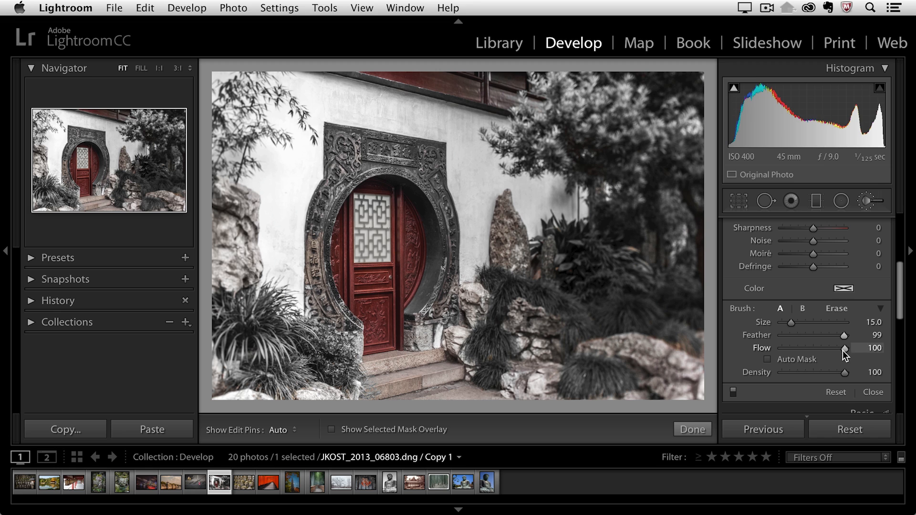
left_click_drag(839, 347, 820, 347)
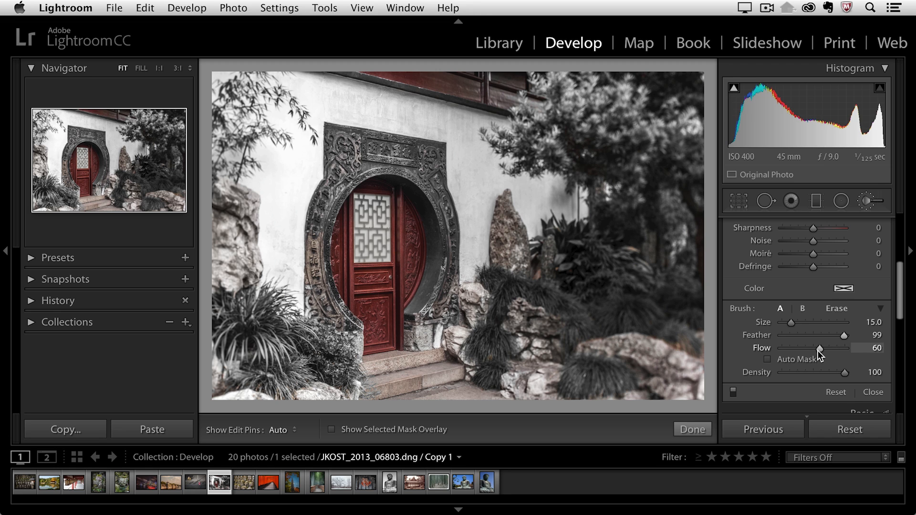
mouse_move(850, 361)
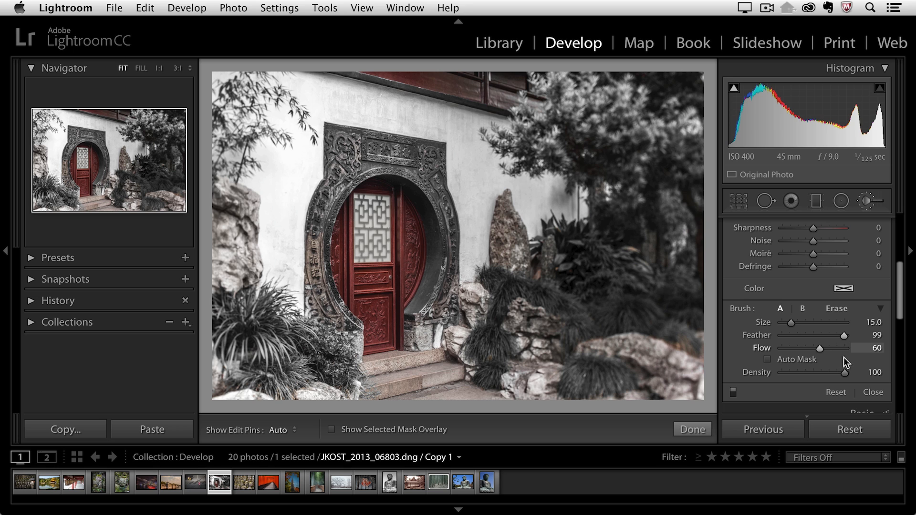
mouse_move(819, 349)
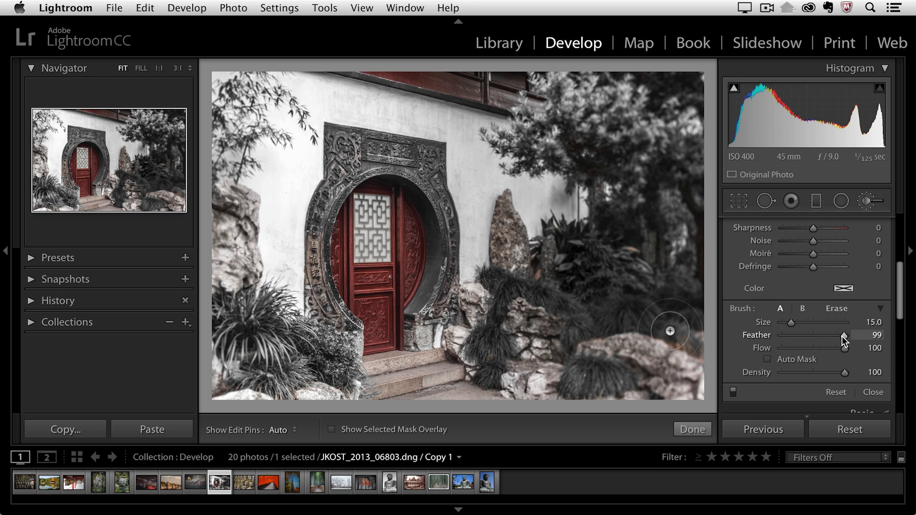
mouse_move(510, 110)
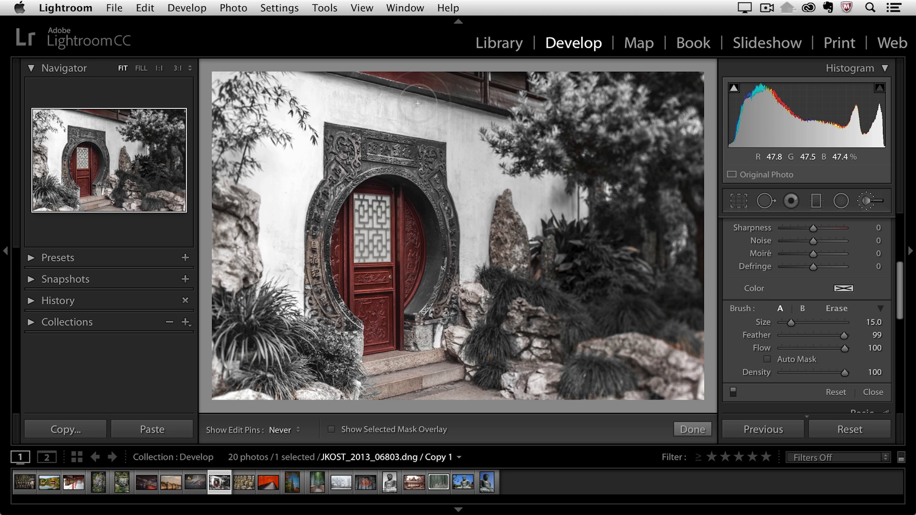
mouse_move(494, 100)
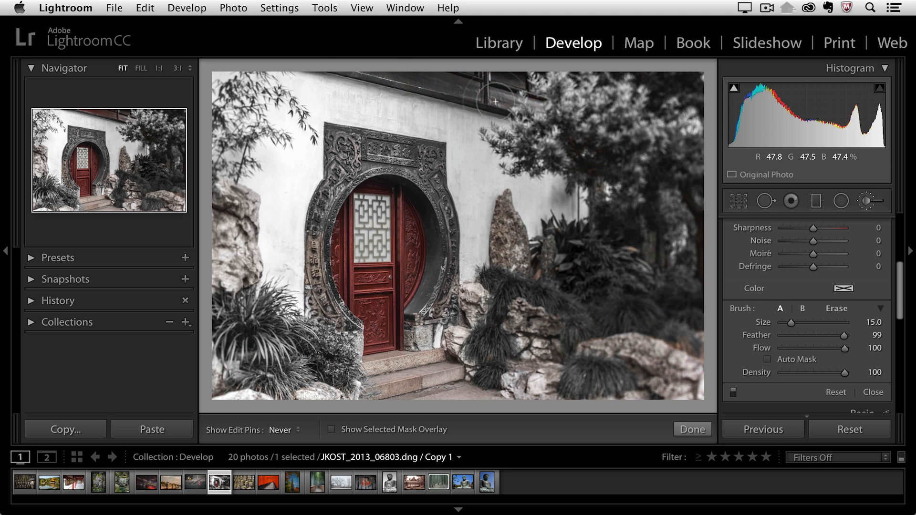